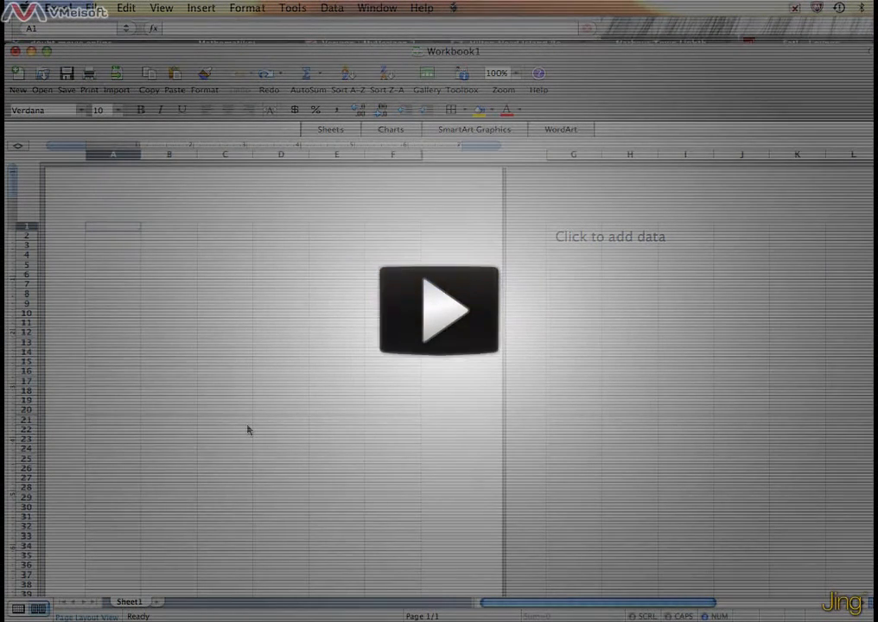
Step: Show the Insert menu's Picture choices (Clip Art, From File) over the empty sheet
click(439, 311)
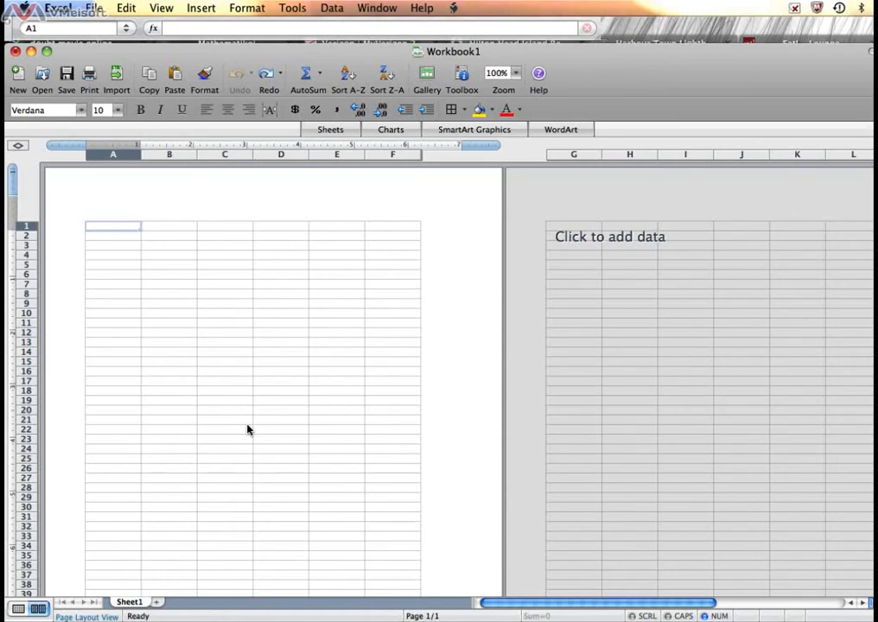
mouse_move(189, 318)
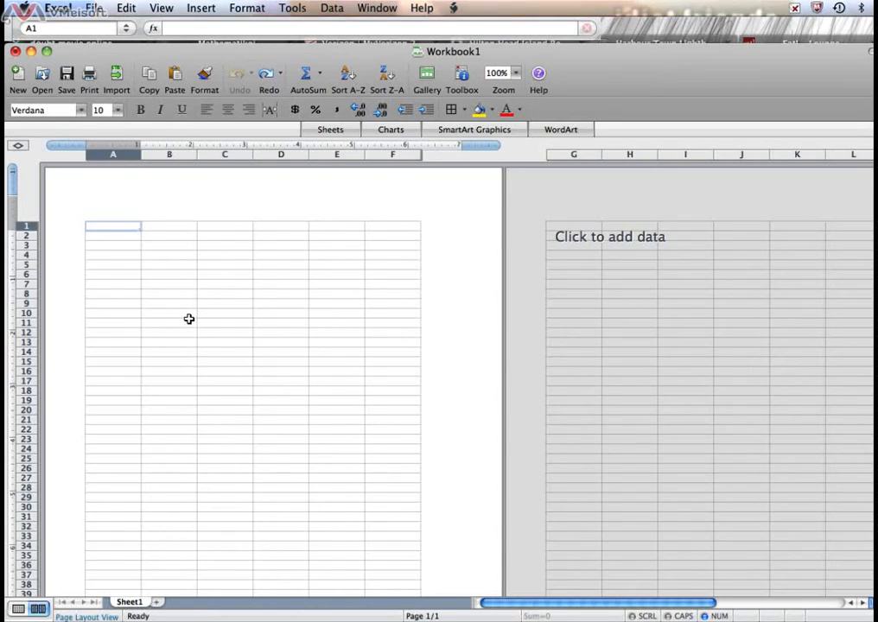
mouse_move(203, 257)
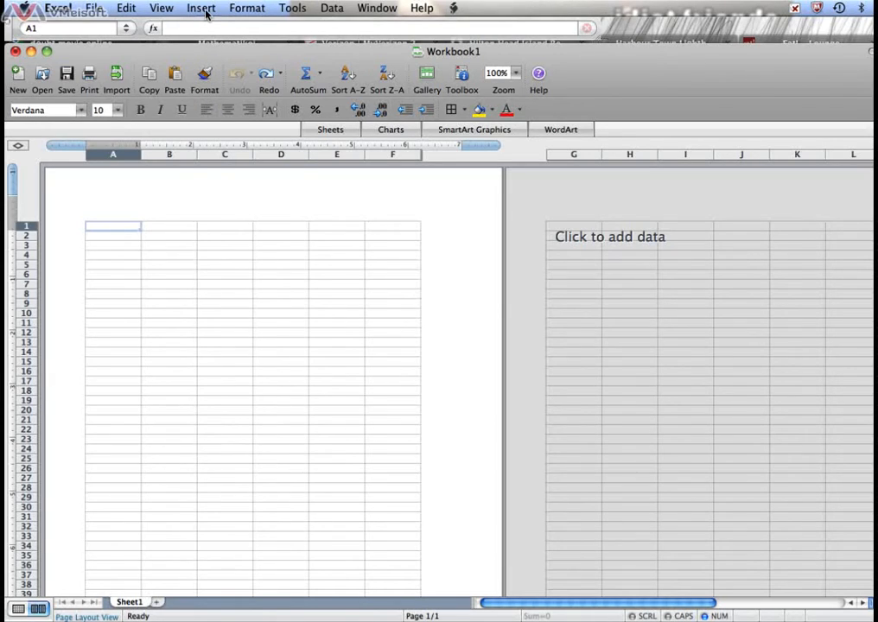
click(200, 7)
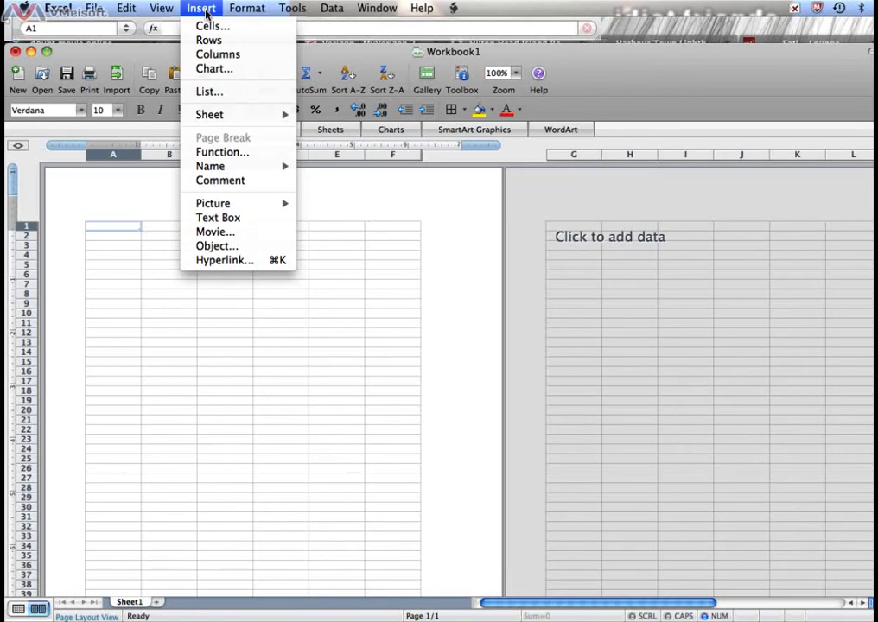
mouse_move(208, 90)
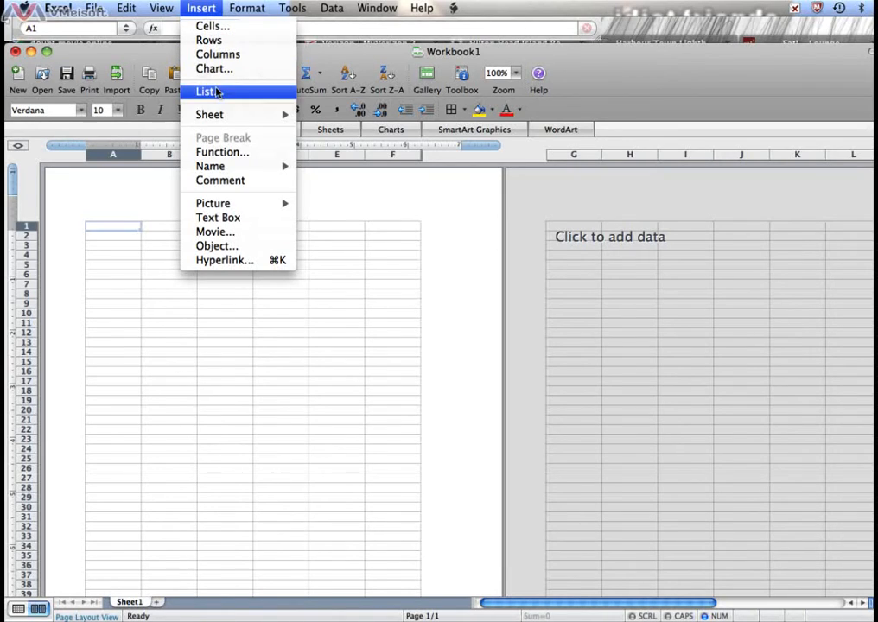
mouse_move(213, 204)
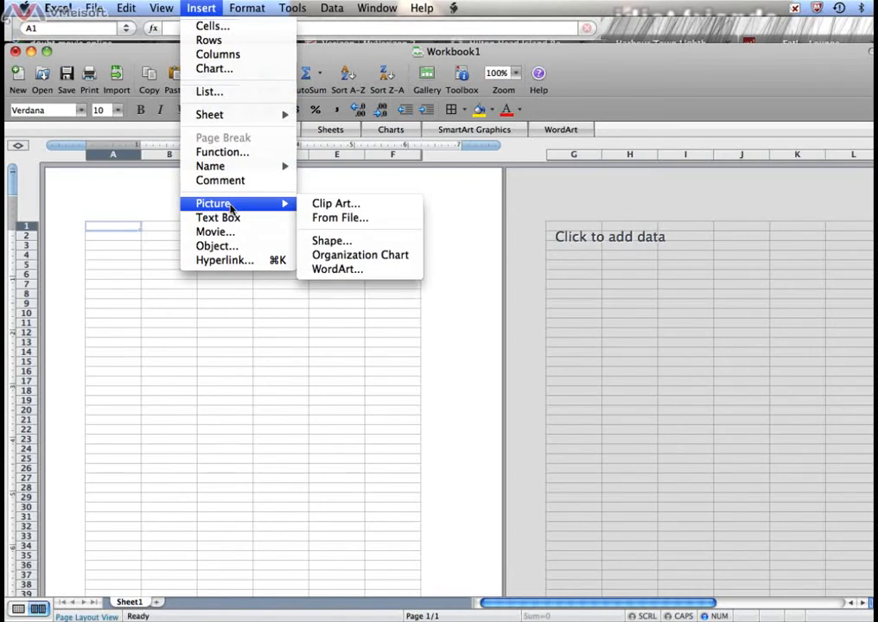
mouse_move(275, 212)
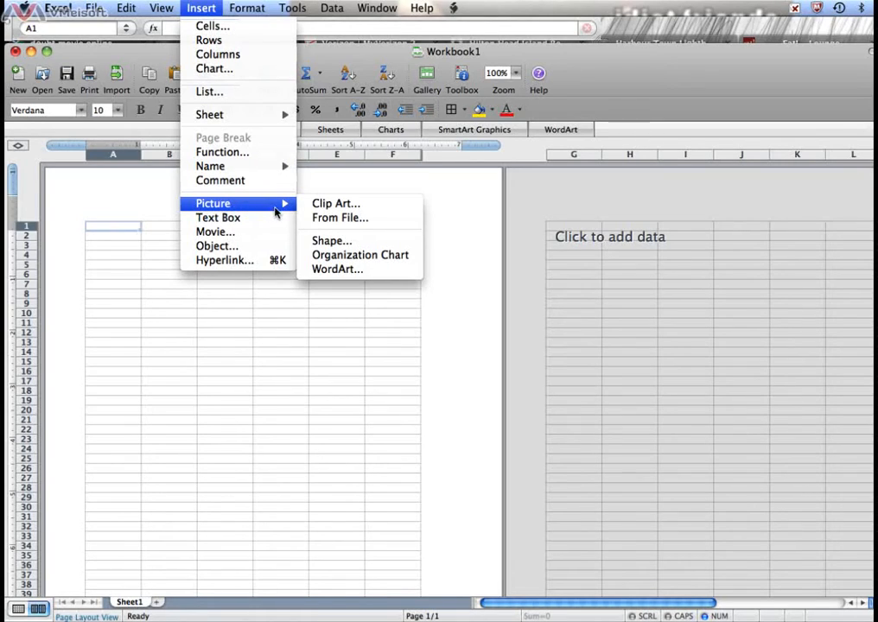
mouse_move(335, 203)
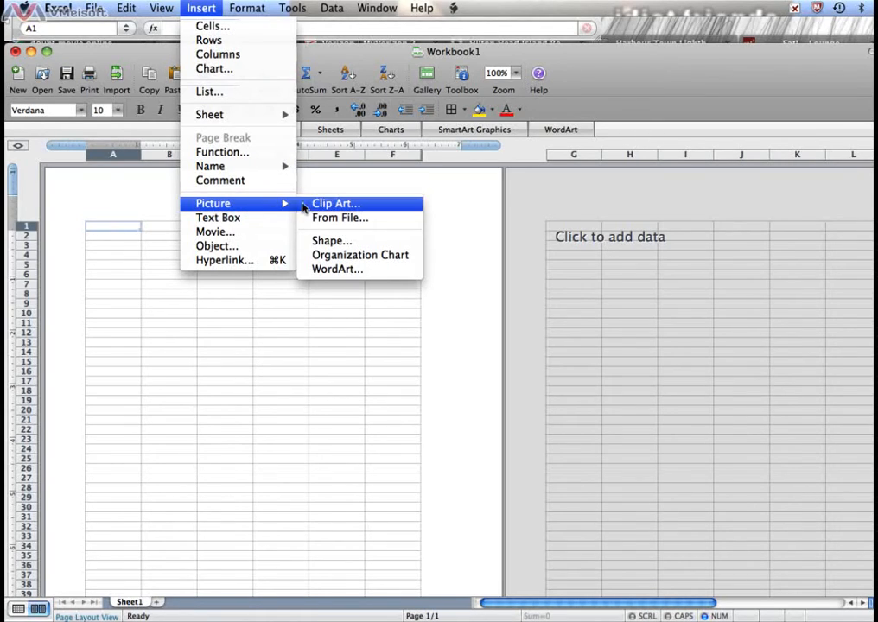
mouse_move(338, 217)
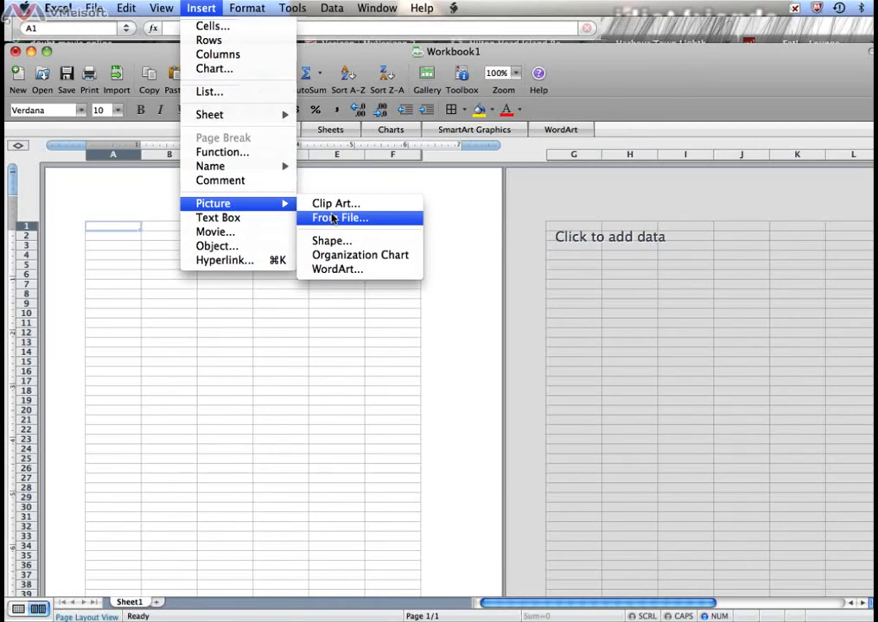
mouse_move(360, 256)
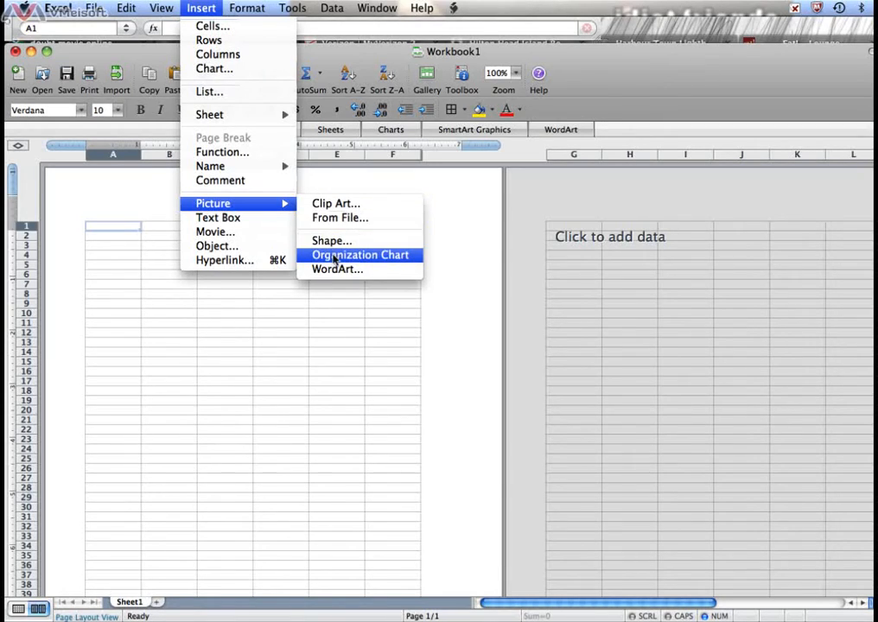
mouse_move(335, 270)
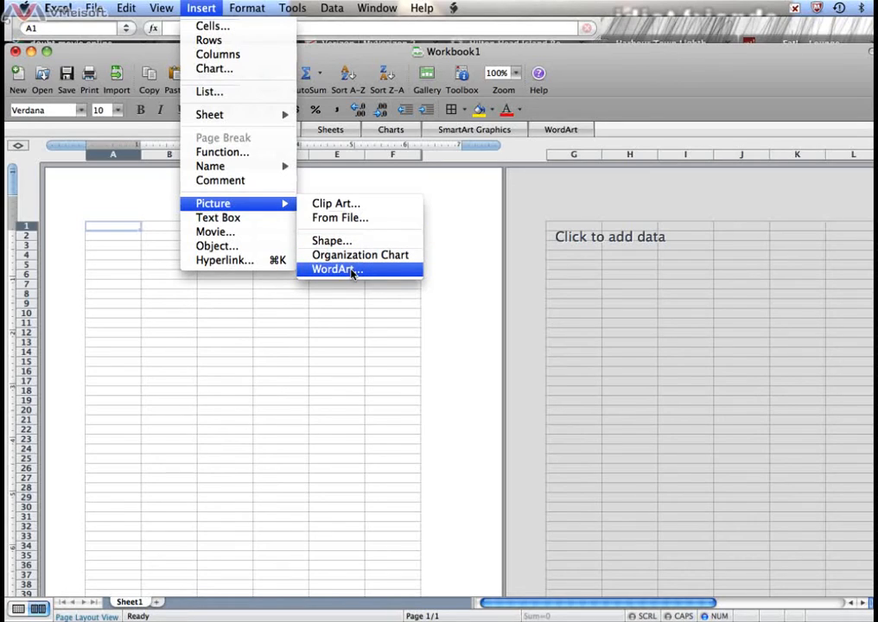
mouse_move(338, 217)
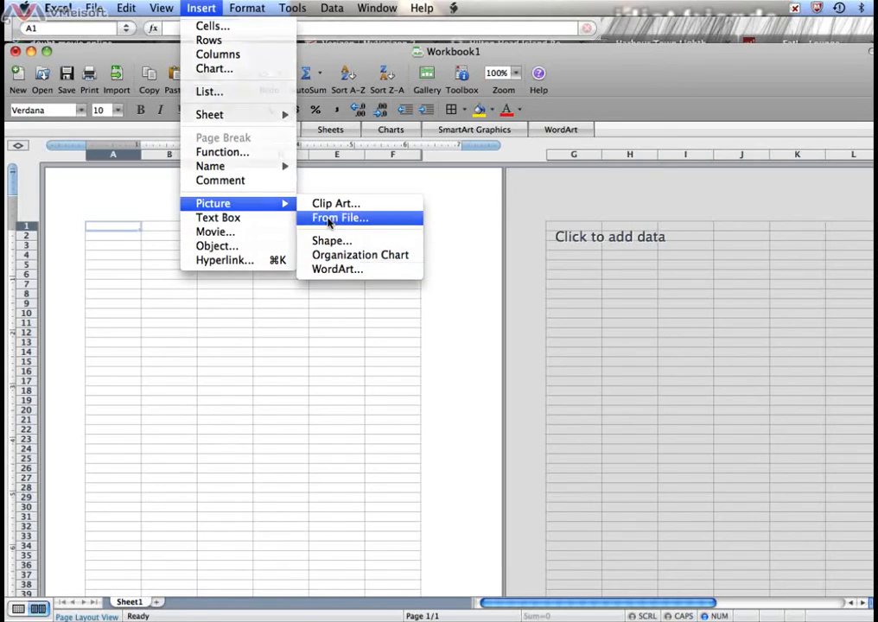
Step: Pick antigrav cat.jpg from the funny pics folder in the picture chooser
click(338, 218)
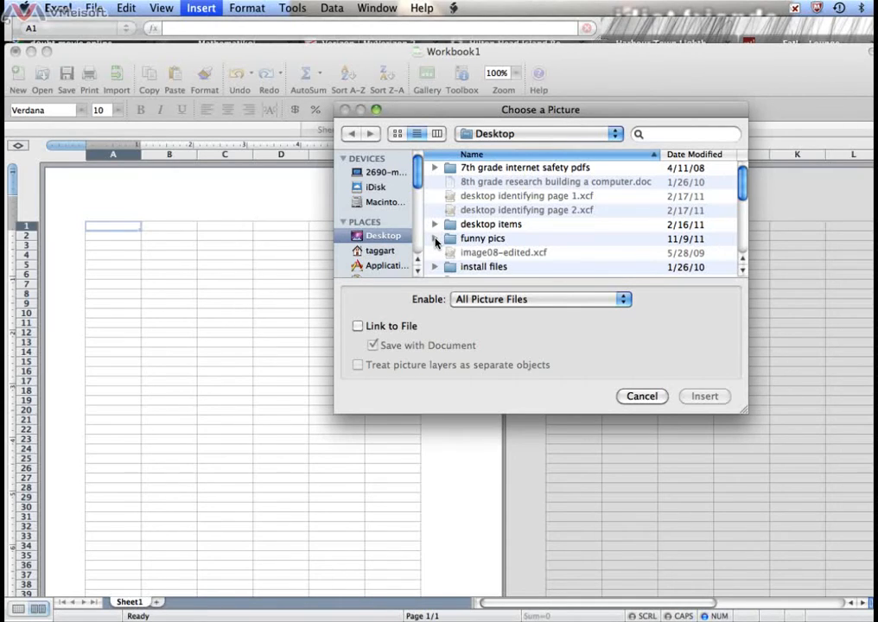
click(435, 239)
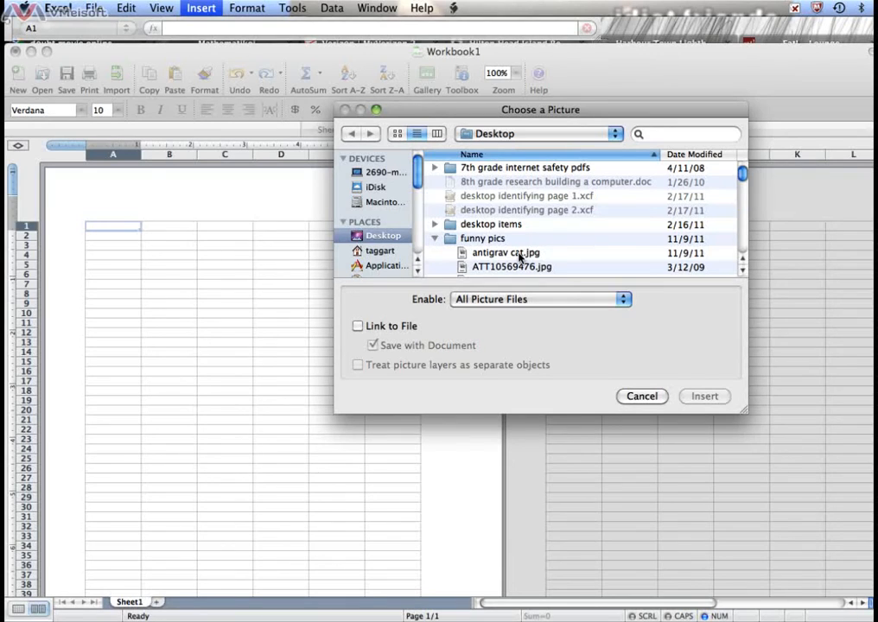
click(504, 252)
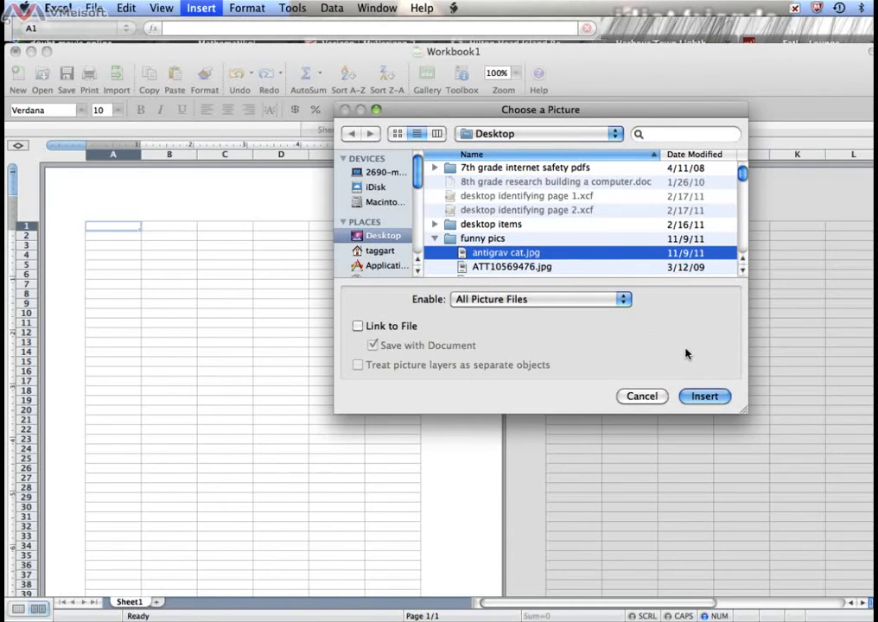
Step: Insert the chosen cat picture onto the sheet, spanning about columns A to D
click(705, 396)
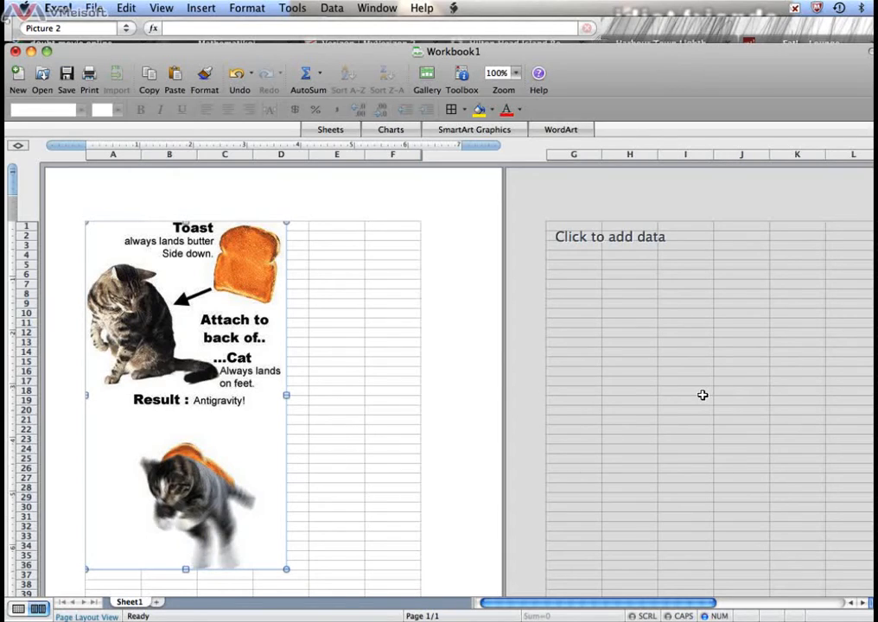
mouse_move(276, 100)
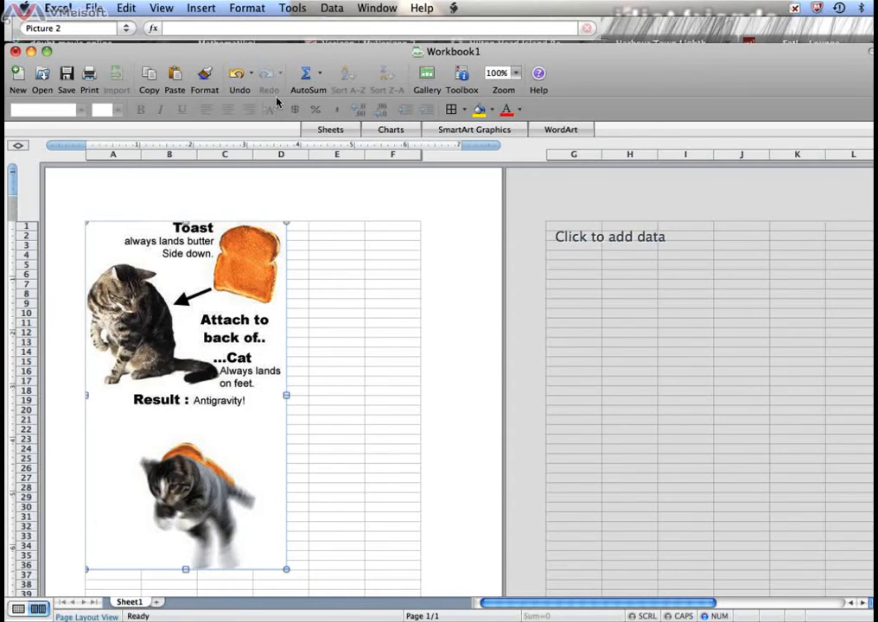
mouse_move(239, 76)
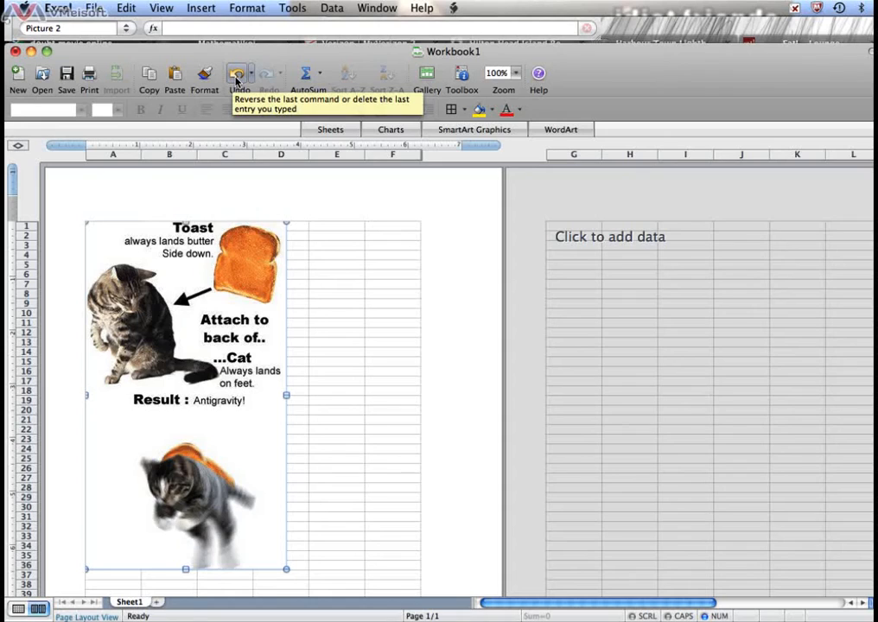
Step: Undo the picture insertion and bring back the Insert > Picture choices
click(239, 72)
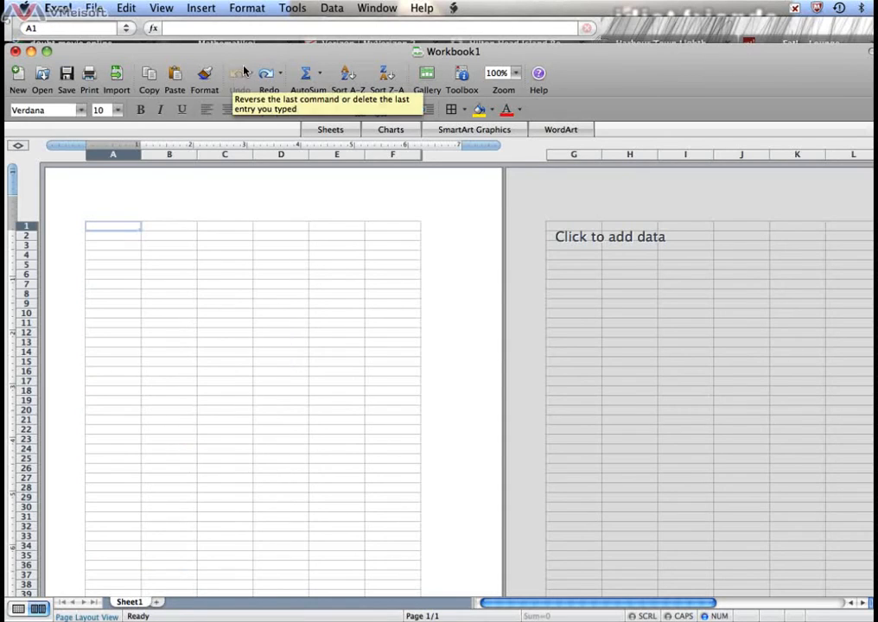
click(201, 7)
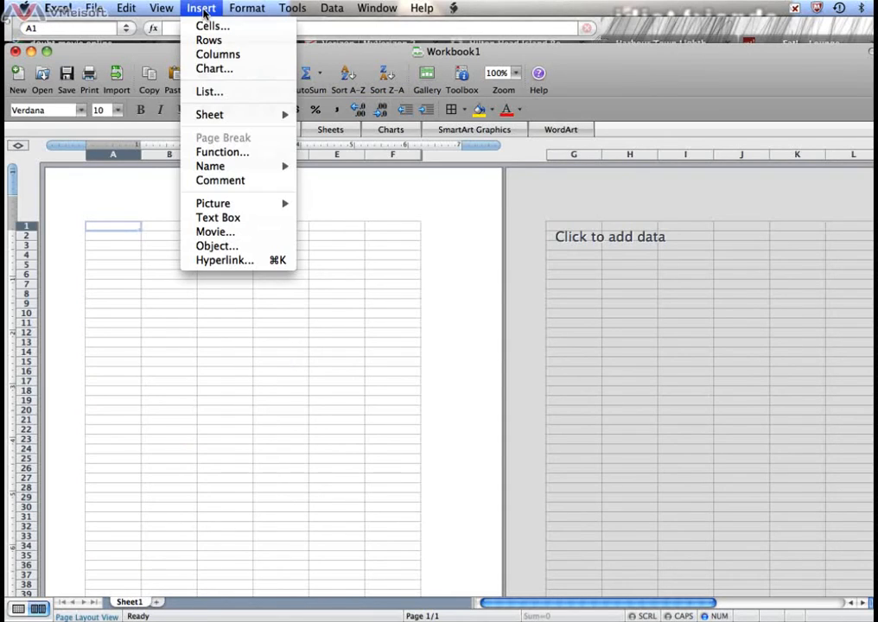
mouse_move(212, 203)
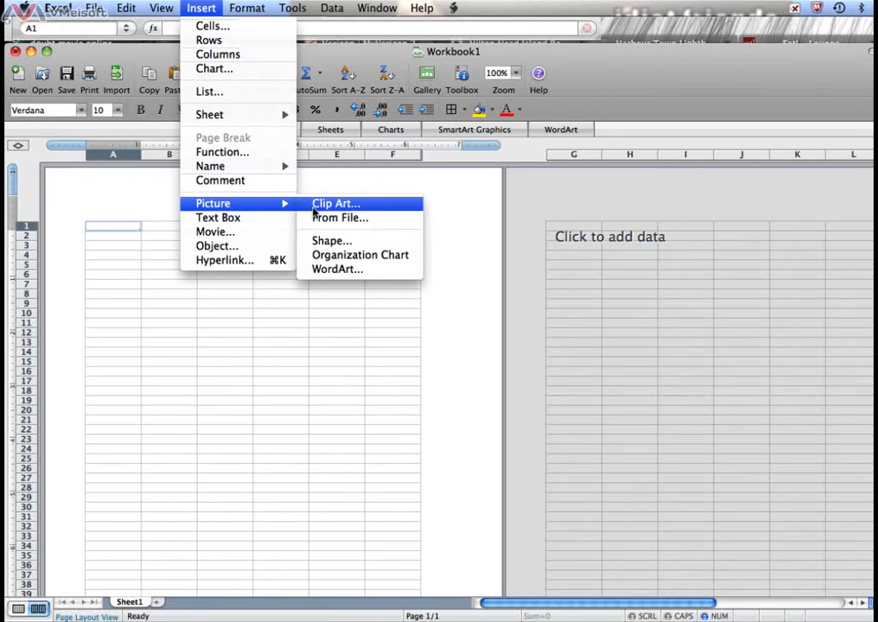
mouse_move(339, 218)
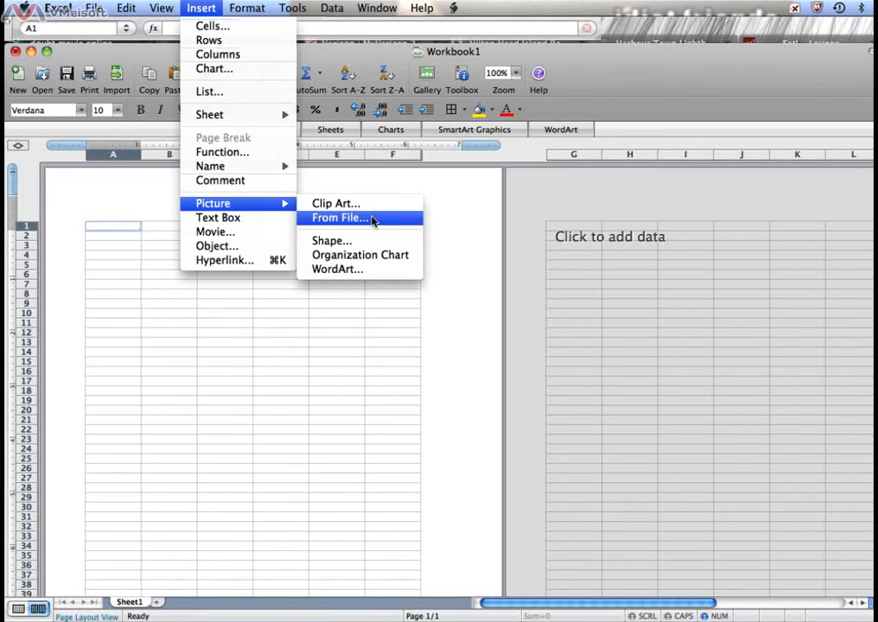
Step: Insert antigrav cat.jpg from the funny pics folder onto the sheet a second time
click(338, 217)
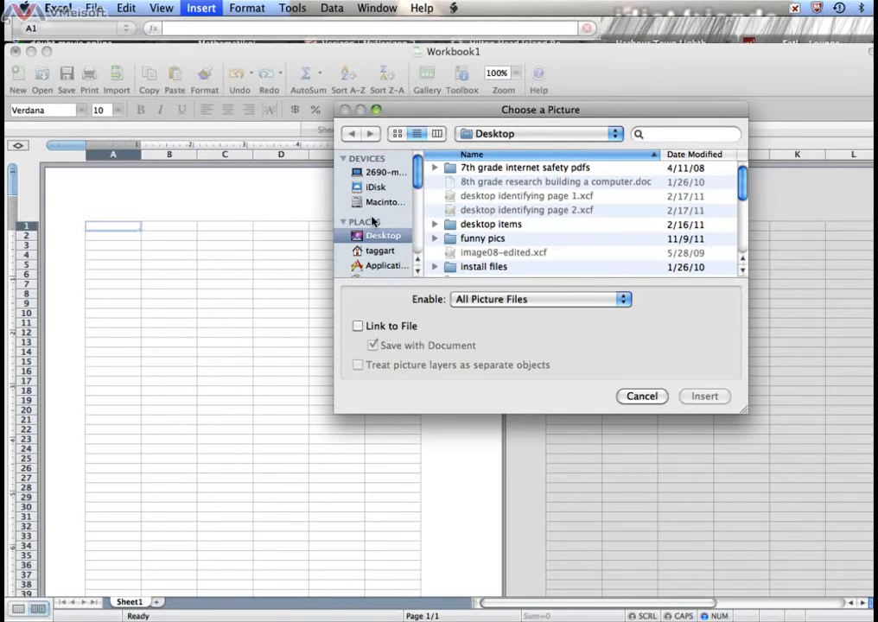
mouse_move(587, 308)
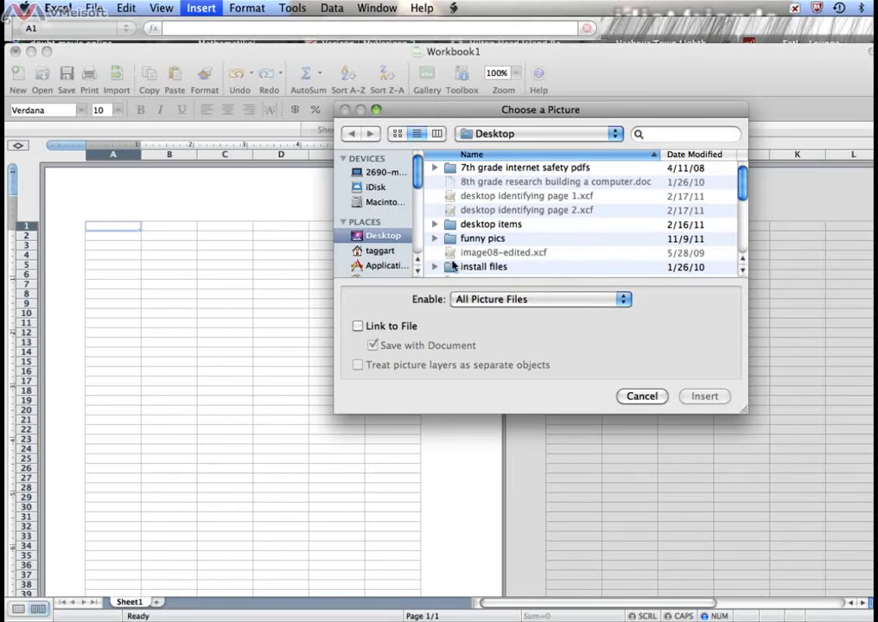
click(435, 239)
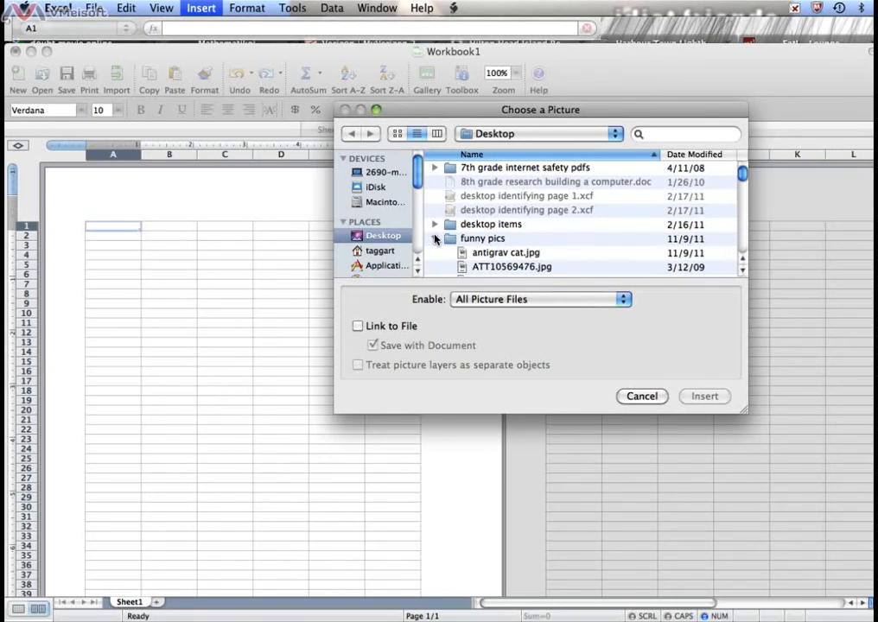
click(504, 253)
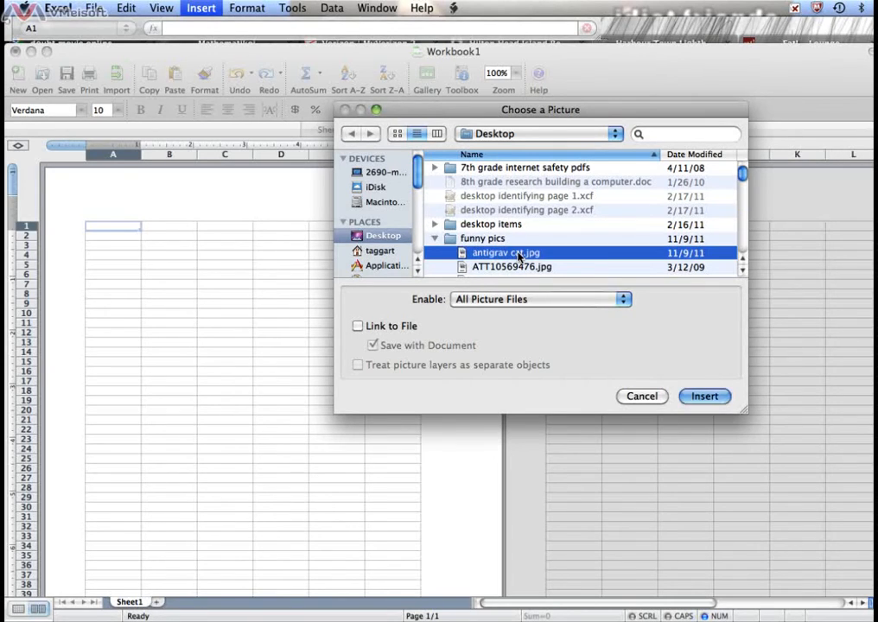
mouse_move(683, 342)
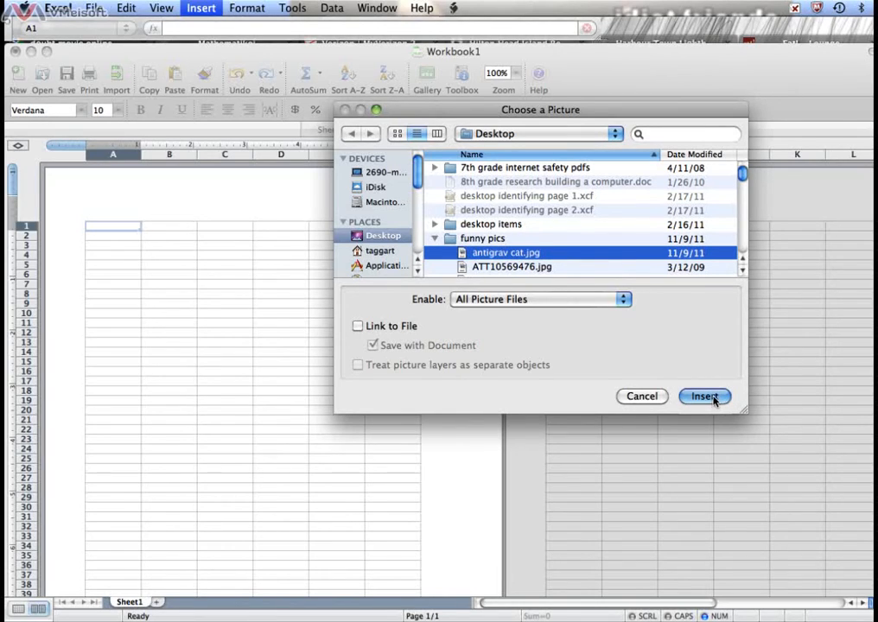
click(705, 396)
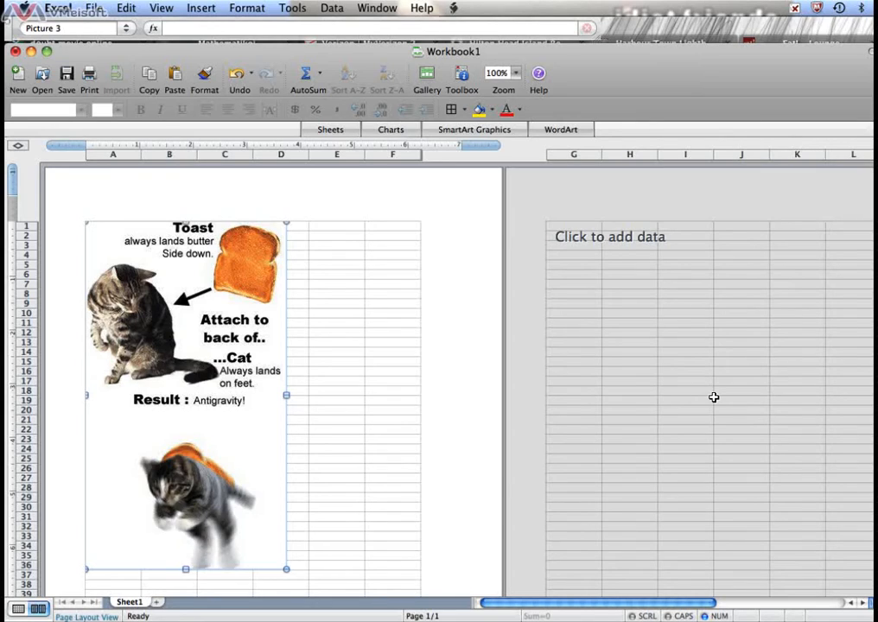
mouse_move(474, 352)
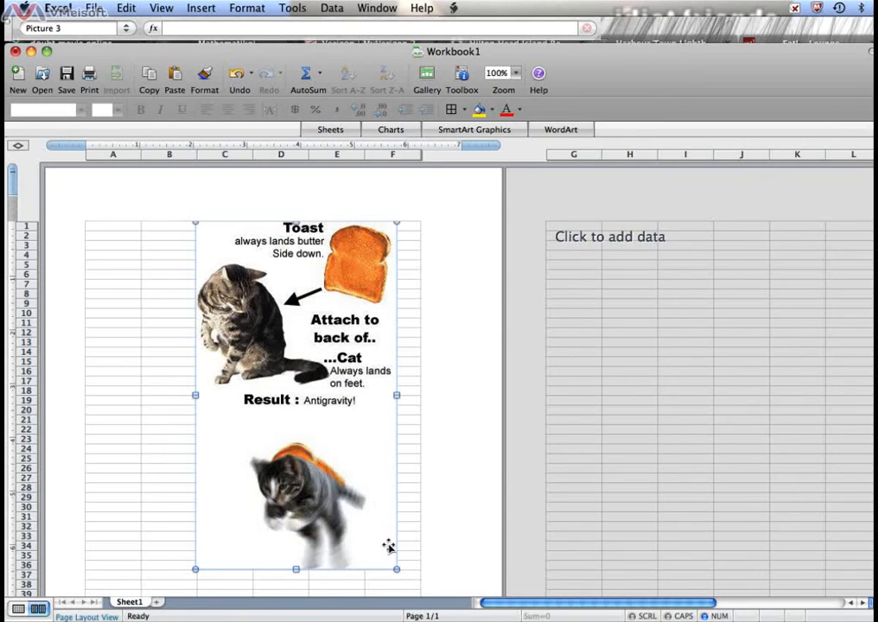
mouse_move(311, 400)
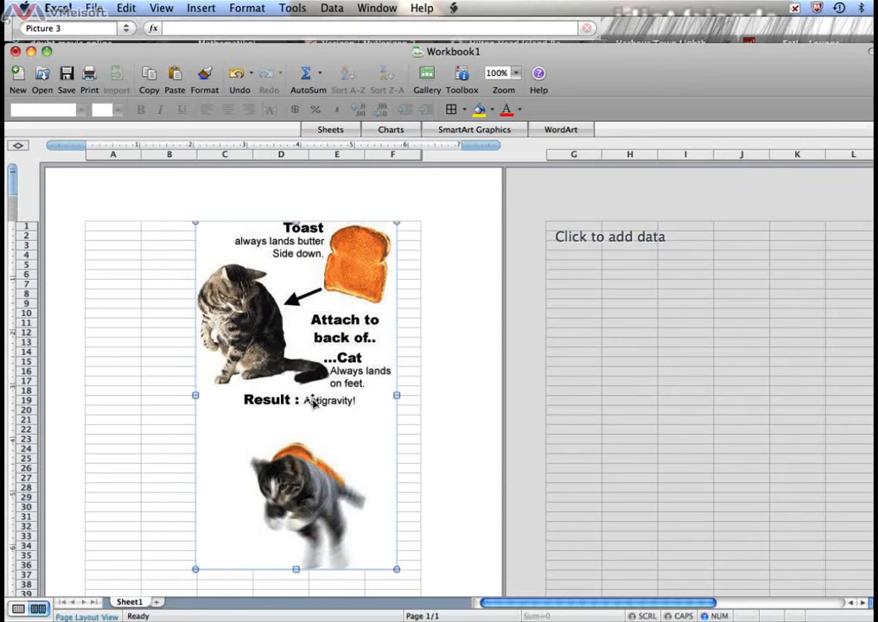
mouse_move(301, 422)
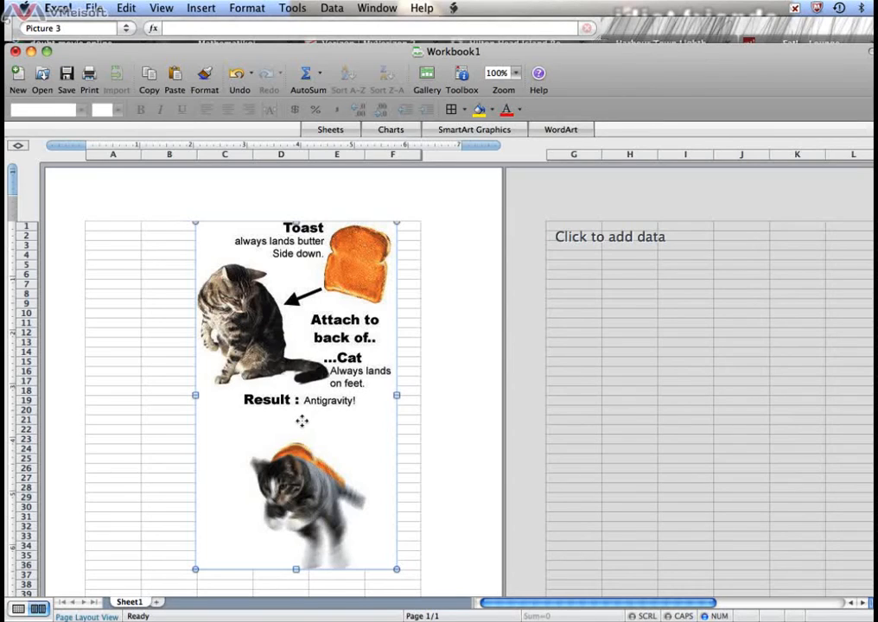
Step: Move the picture left, shrink it, then position it near the middle around columns B to D
drag(302, 398, 204, 404)
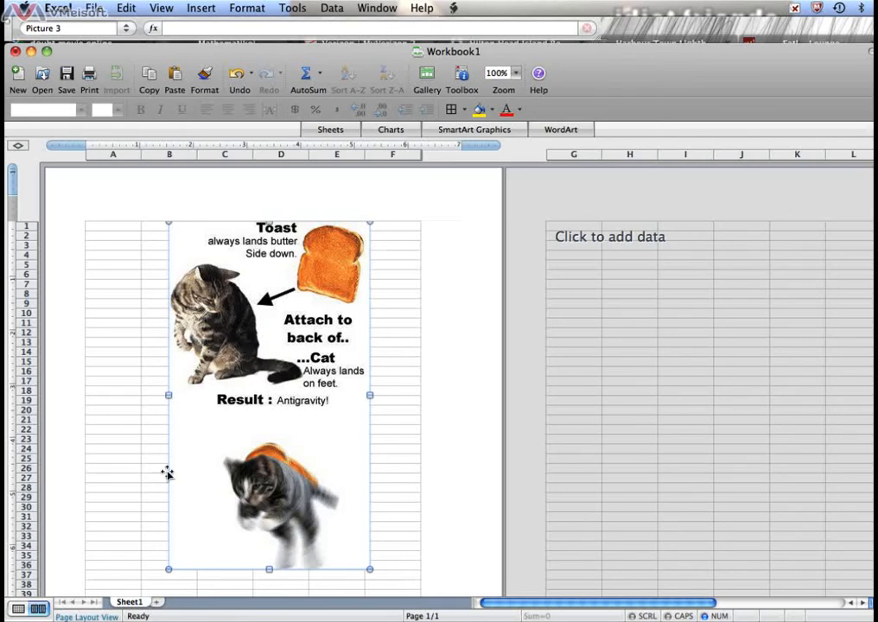
mouse_move(168, 568)
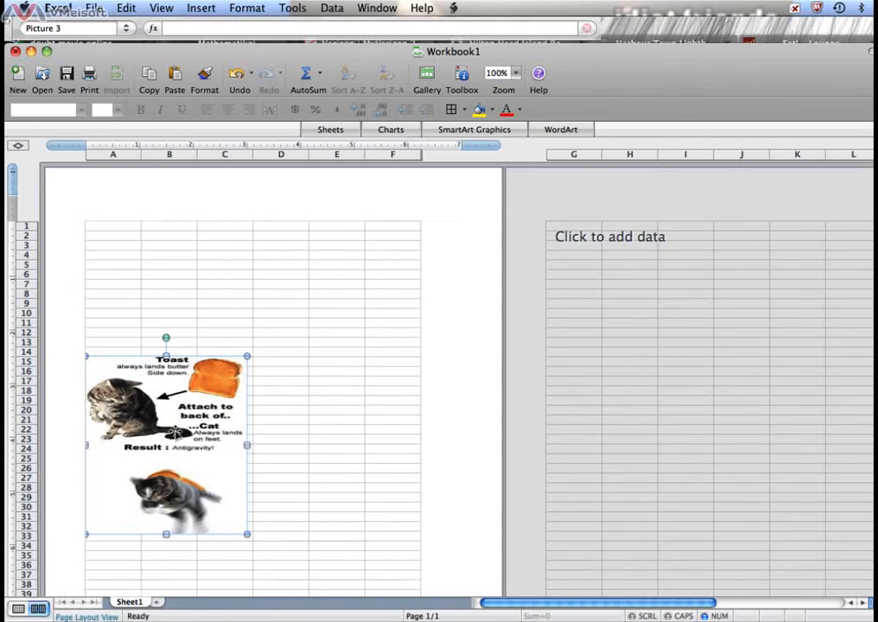
drag(166, 442, 283, 389)
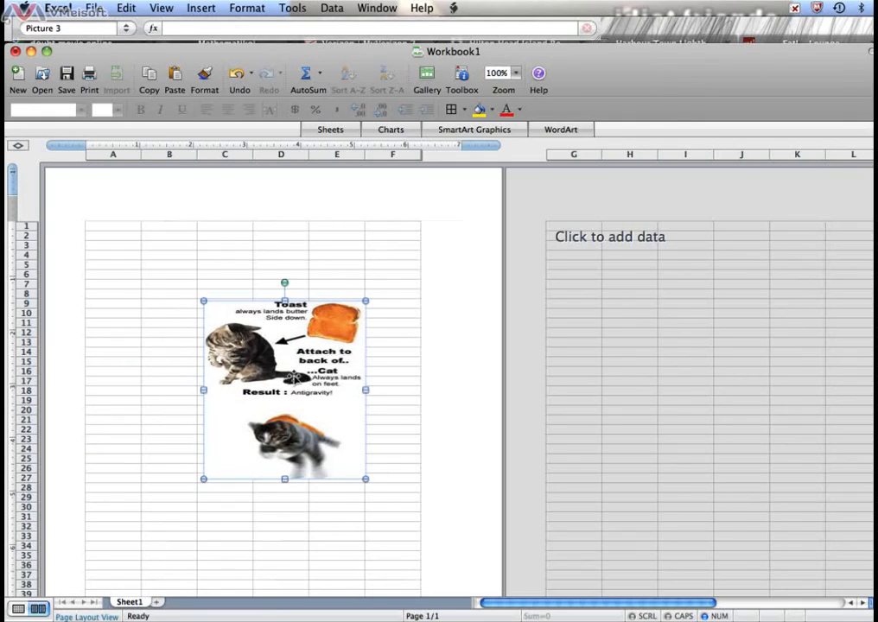
mouse_move(291, 376)
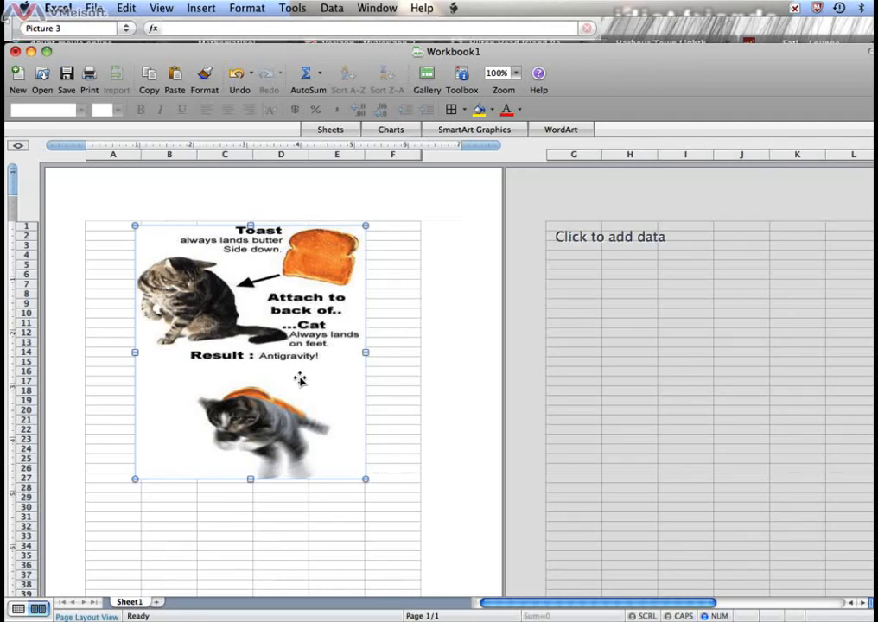
mouse_move(318, 380)
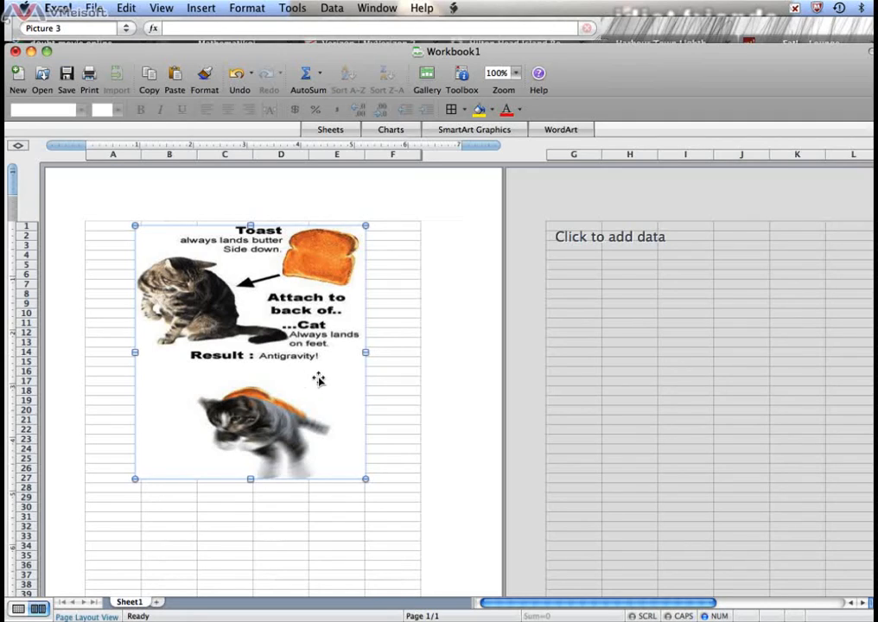
mouse_move(169, 394)
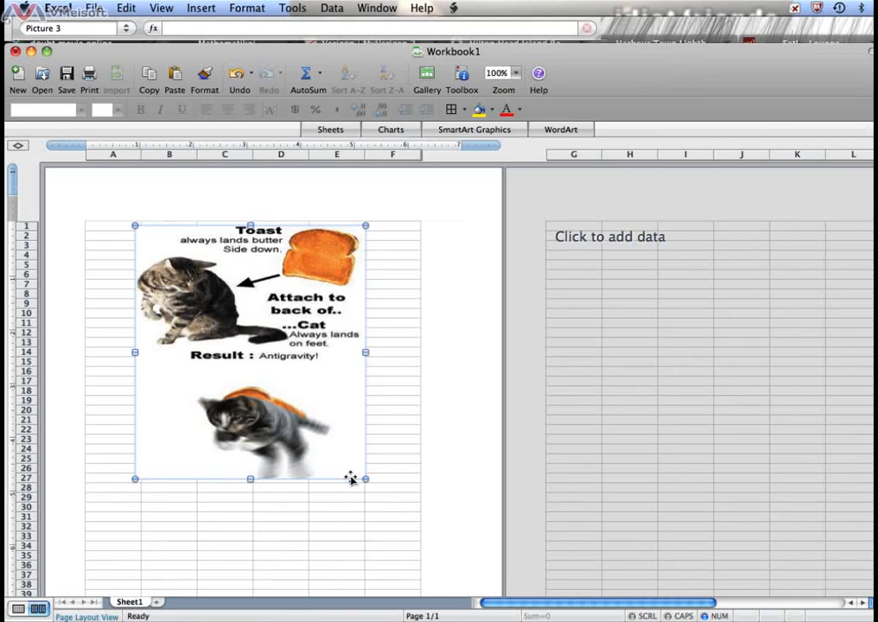
mouse_move(361, 357)
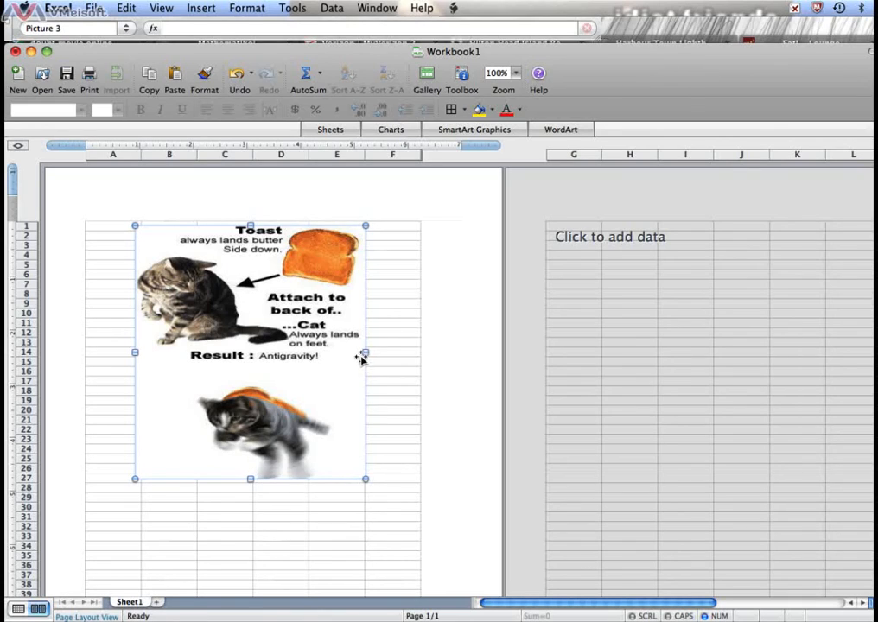
mouse_move(344, 366)
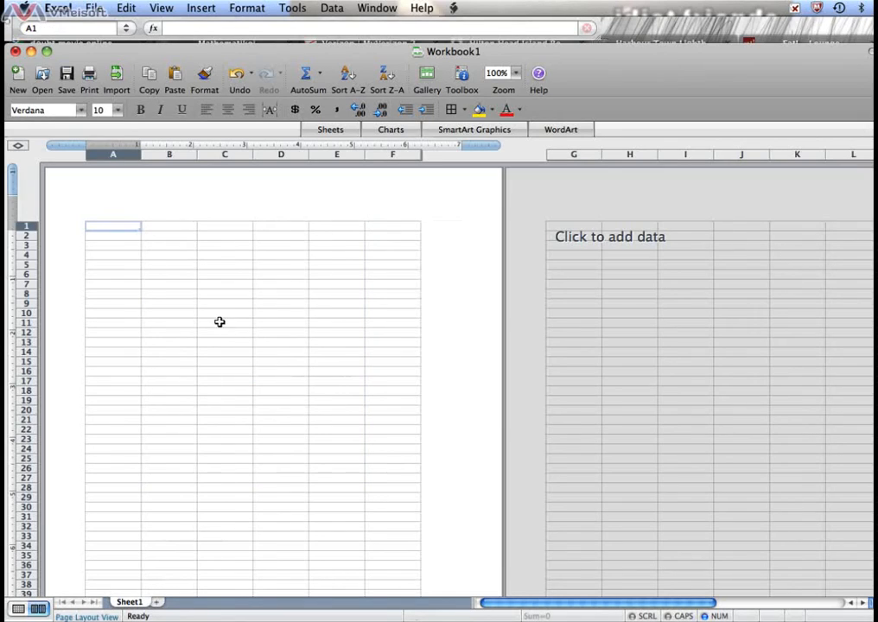
mouse_move(129, 252)
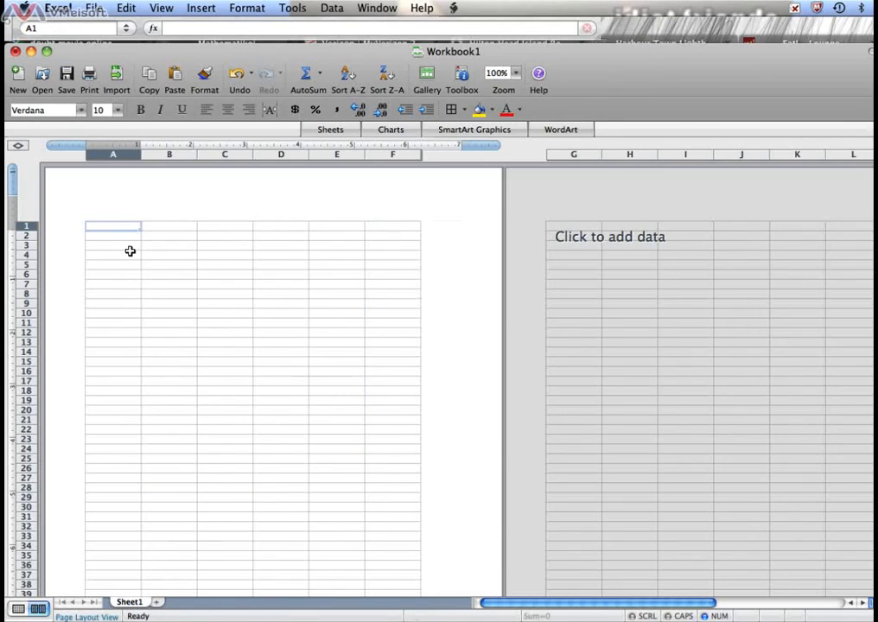
Step: Select cell B6 as the insertion spot and show the Insert > Picture choices
click(112, 249)
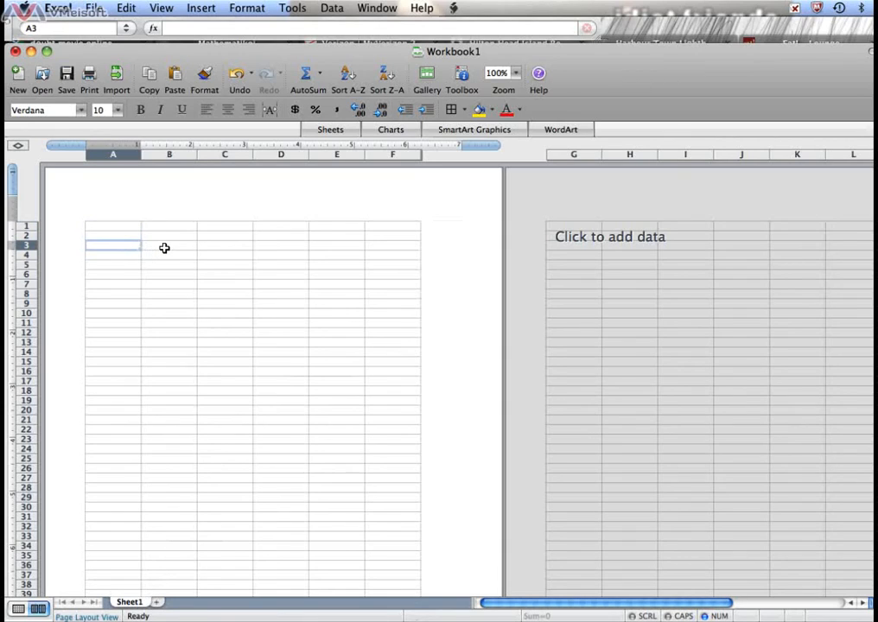
click(114, 235)
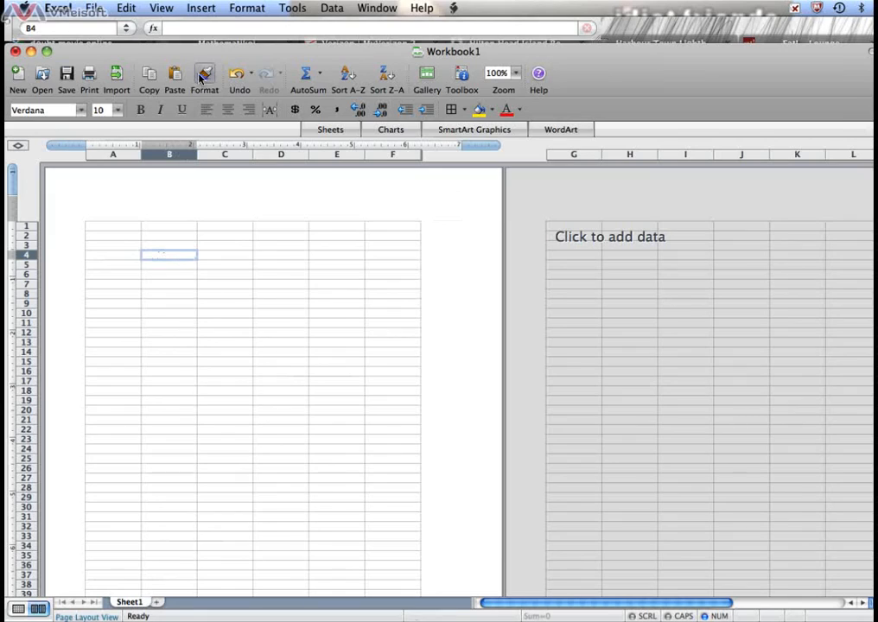
click(201, 7)
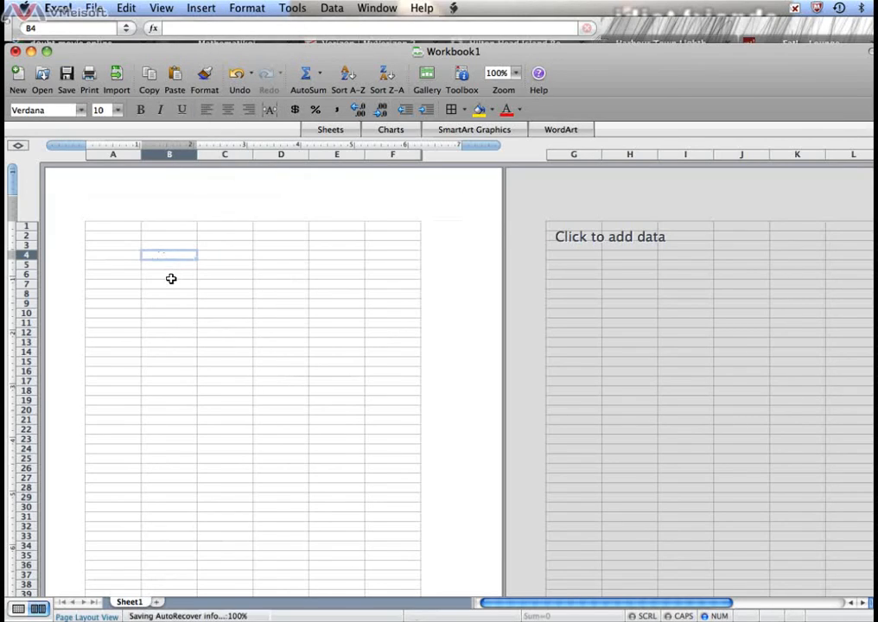
click(169, 273)
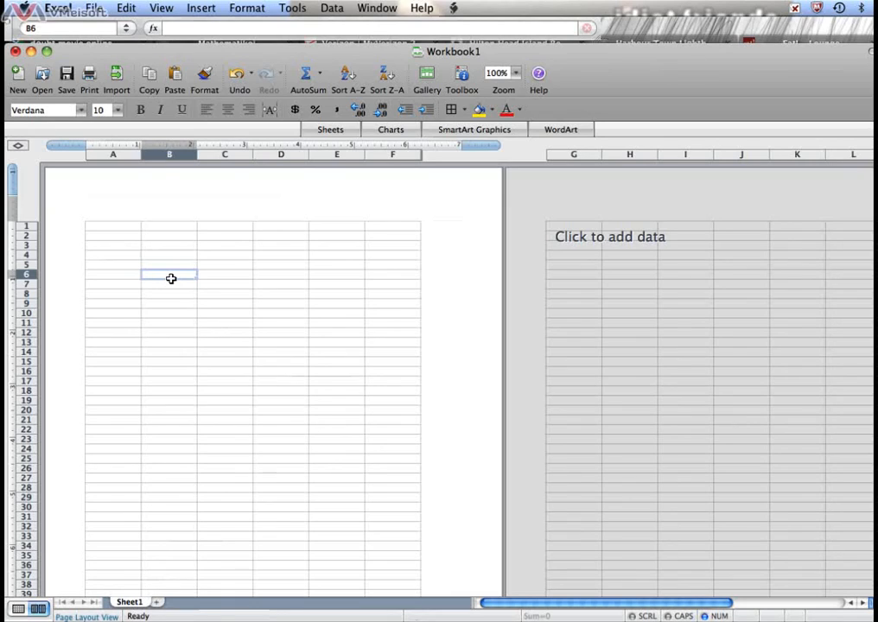
click(201, 6)
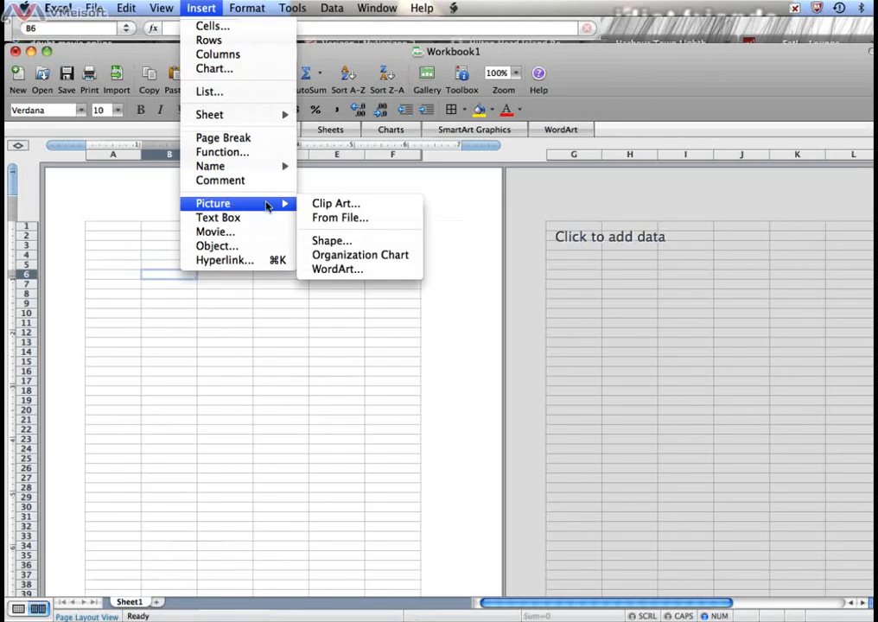
Step: Insert antigrav cat.jpg from funny pics with its top-left corner at cell B6
click(339, 218)
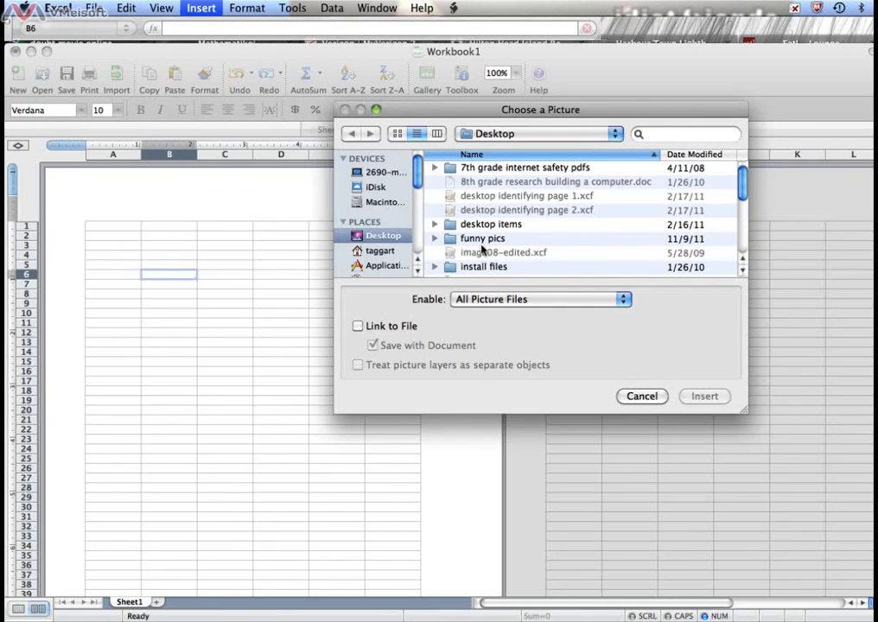
click(435, 239)
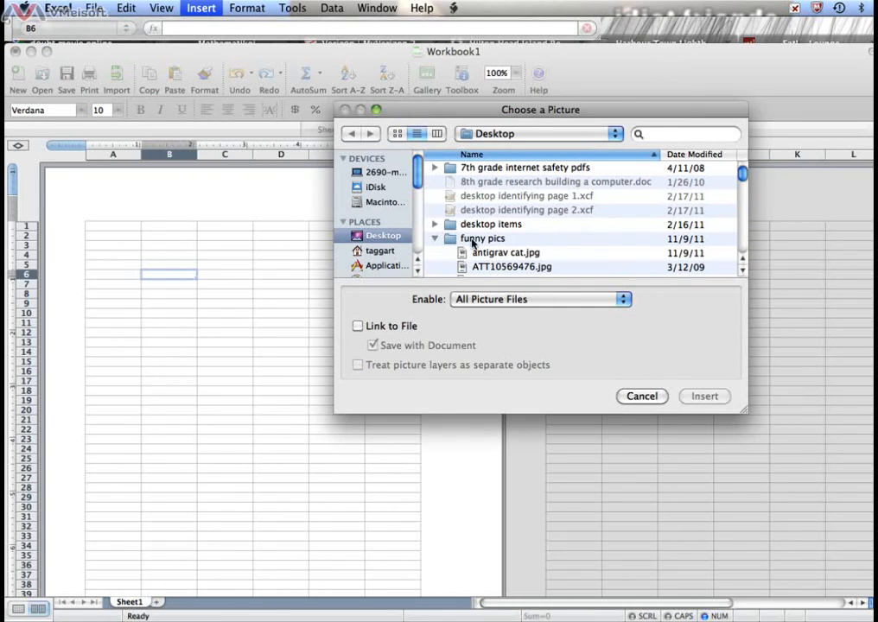
click(505, 252)
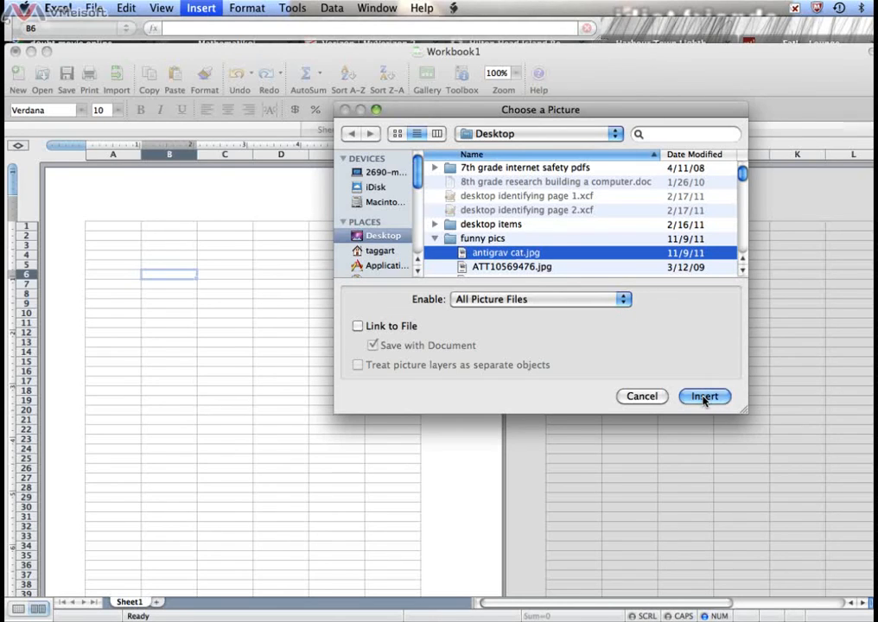
click(705, 395)
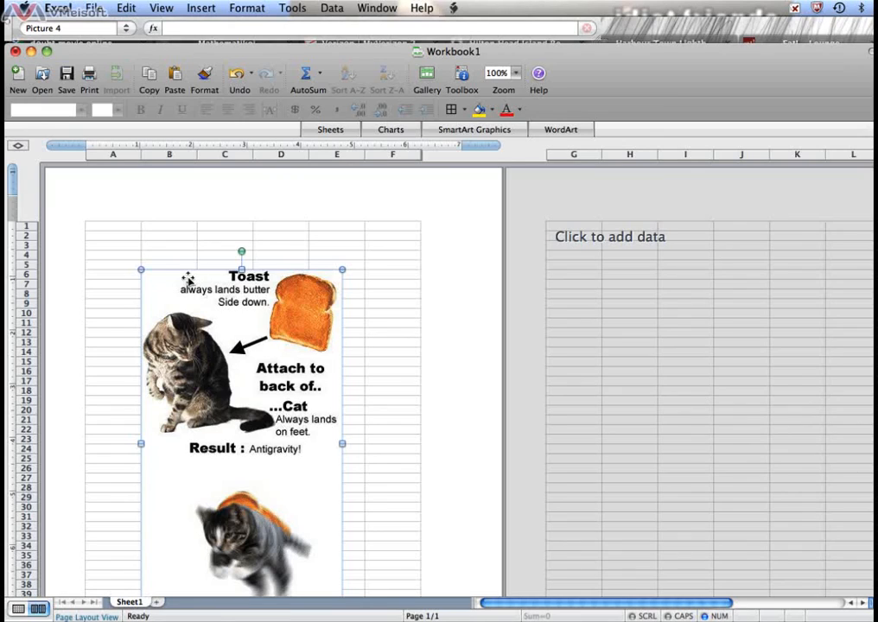
mouse_move(169, 277)
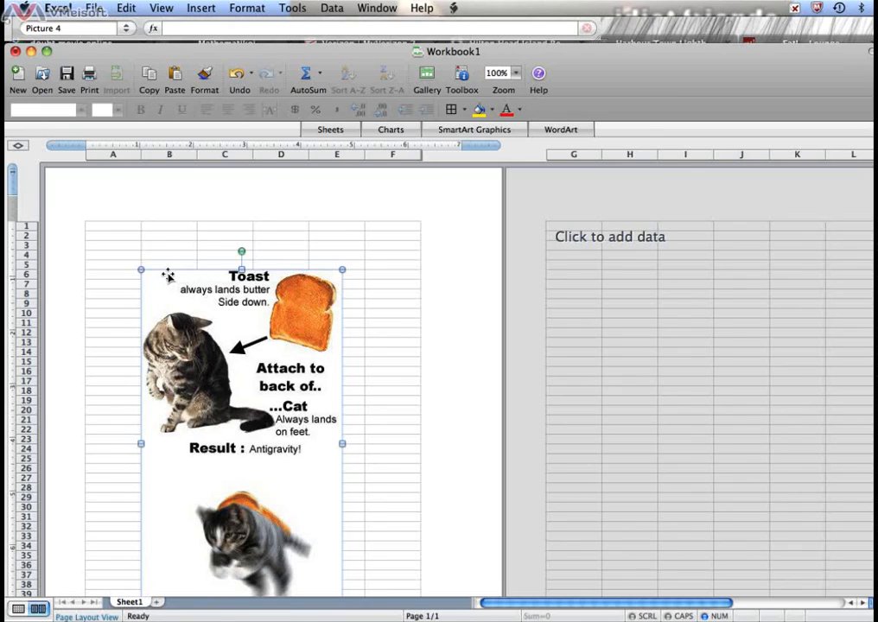
mouse_move(238, 365)
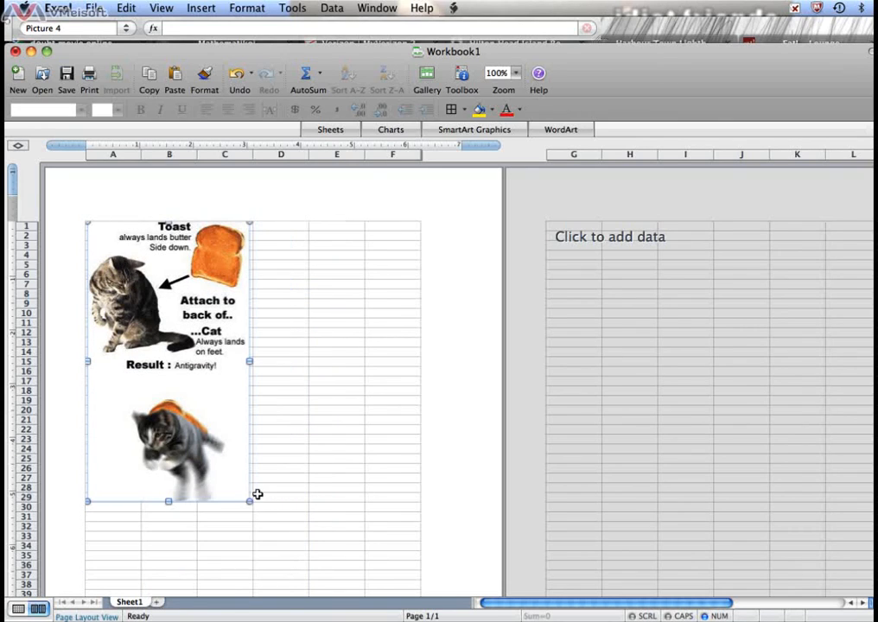
mouse_move(331, 390)
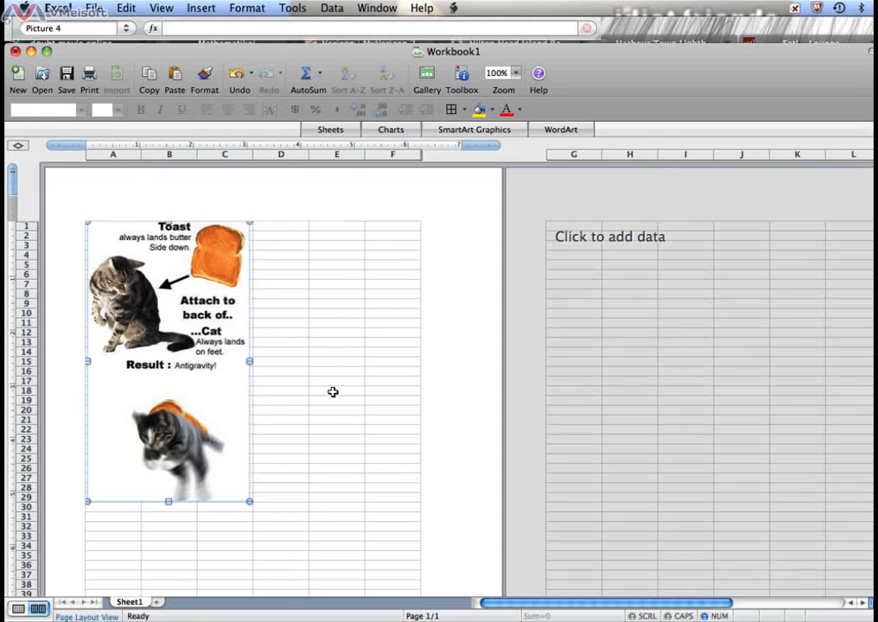